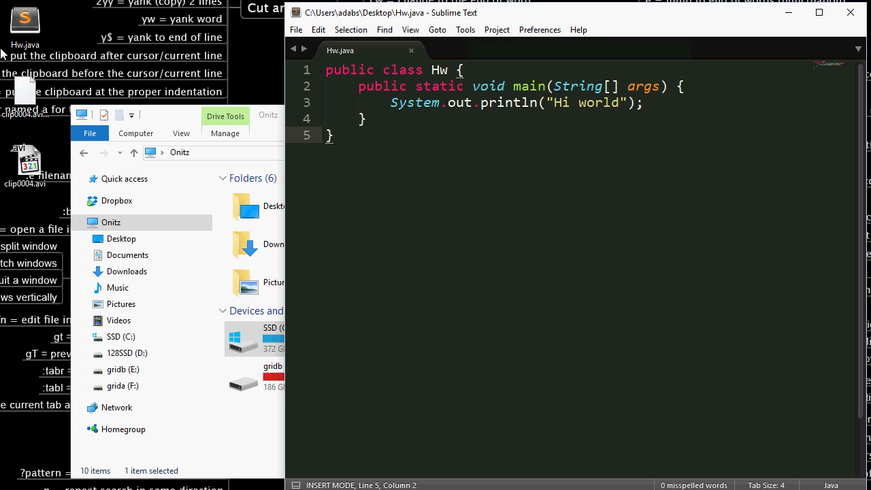
pyautogui.moveTo(14, 75)
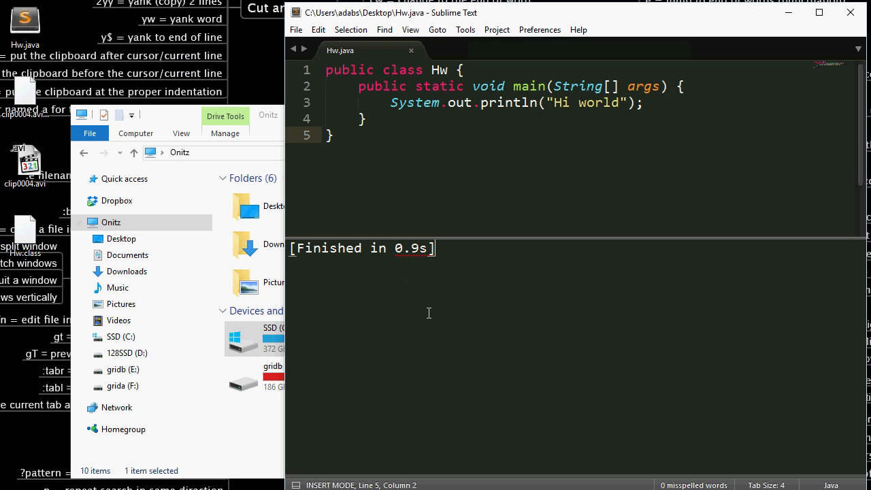
pyautogui.moveTo(436, 272)
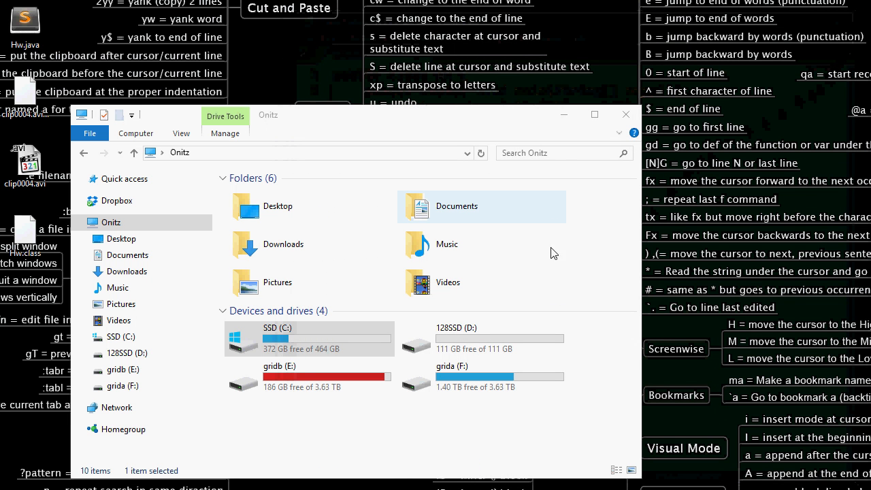
# Navigate C: > Sublime Text 3 > Packages and select the Java.sublime-package archive
pyautogui.click(308, 338)
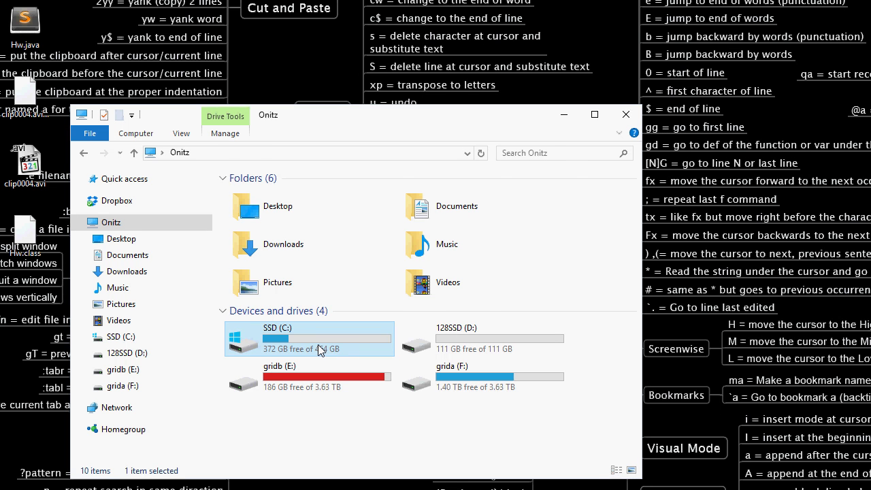
pyautogui.doubleClick(307, 337)
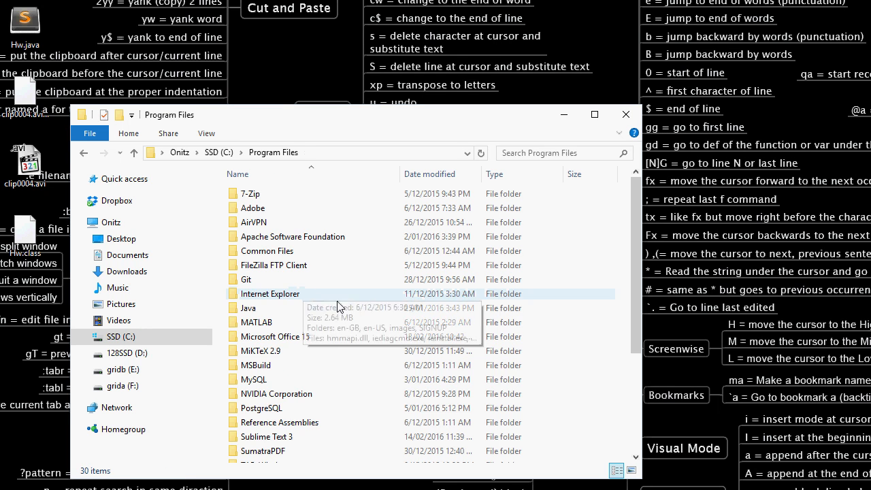
pyautogui.click(265, 436)
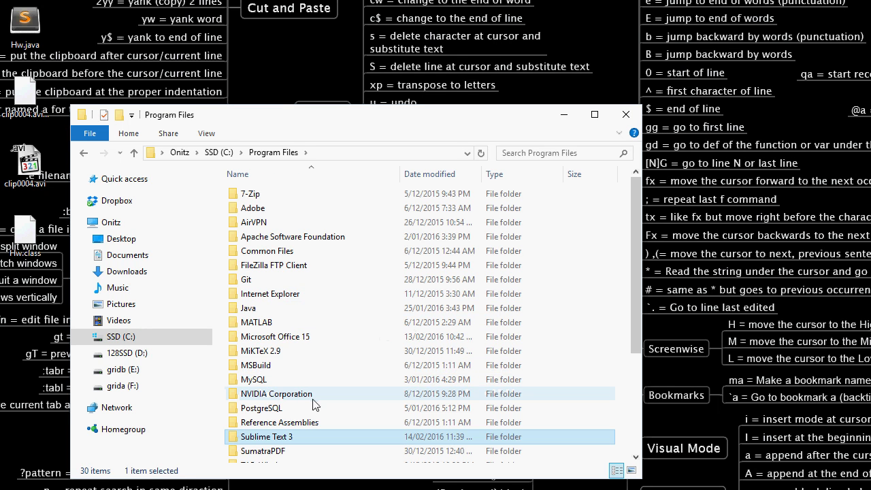
pyautogui.doubleClick(267, 435)
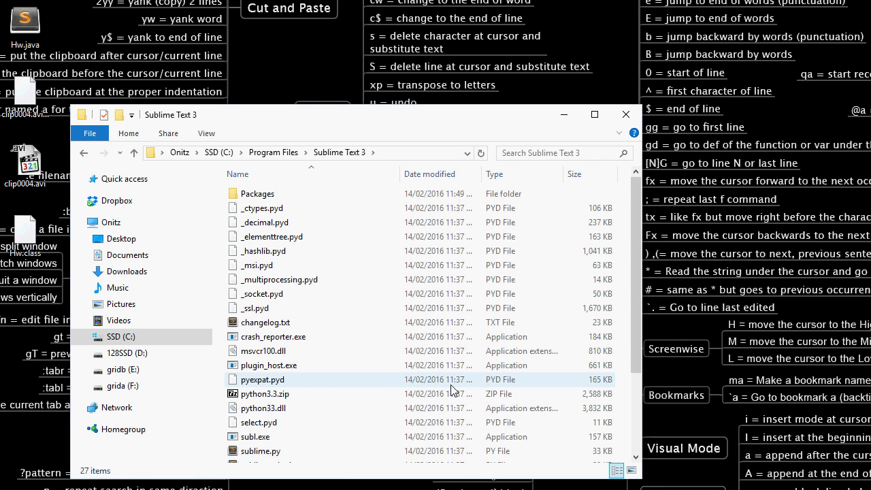
pyautogui.click(257, 193)
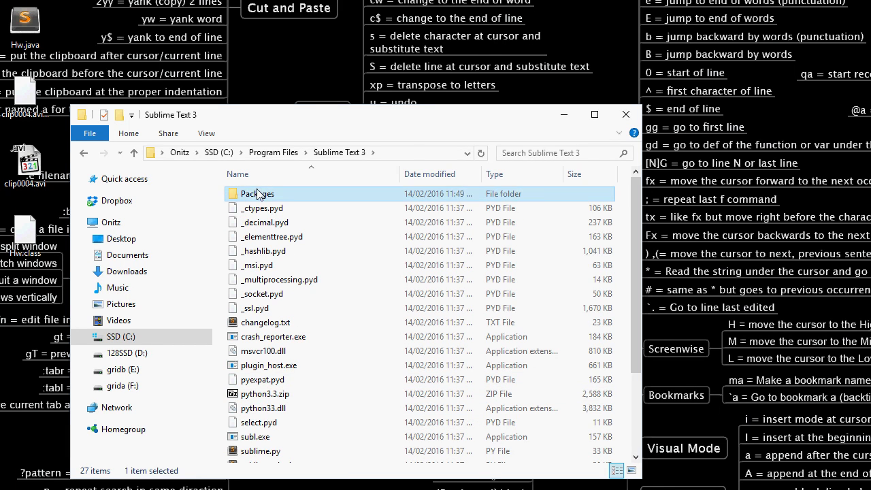
pyautogui.doubleClick(258, 193)
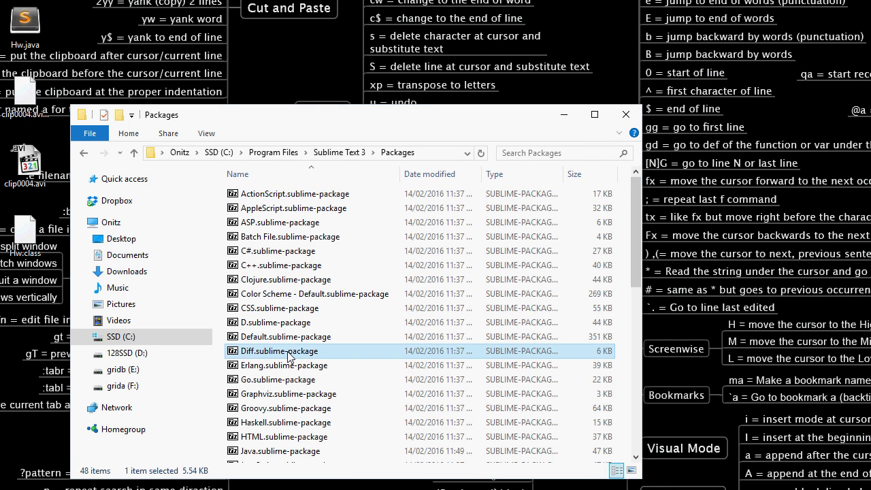
pyautogui.click(279, 451)
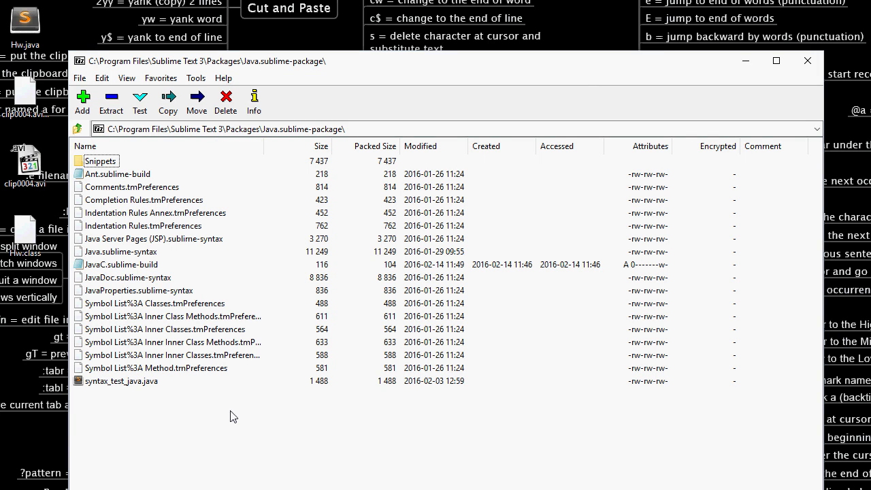
pyautogui.moveTo(169, 254)
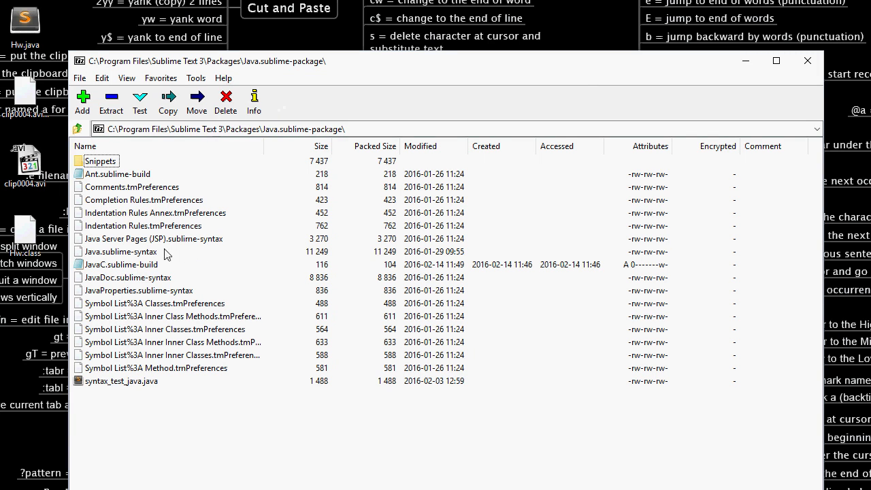
pyautogui.moveTo(116, 266)
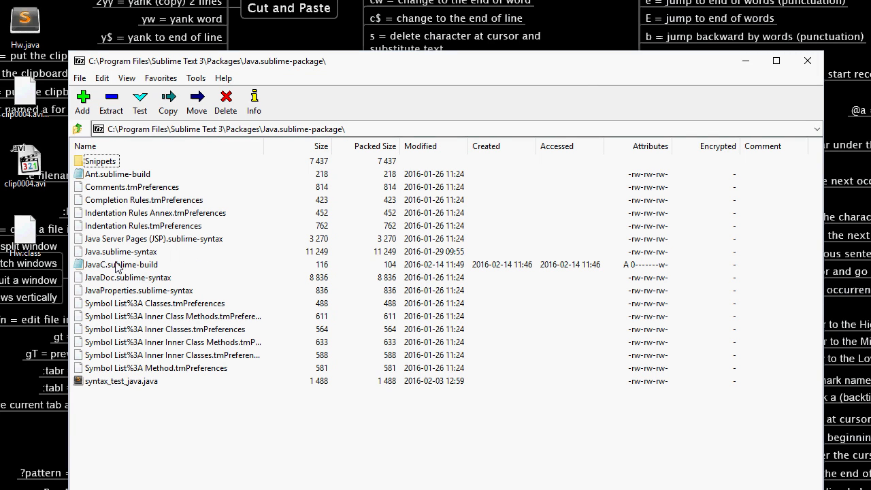
pyautogui.moveTo(120, 267)
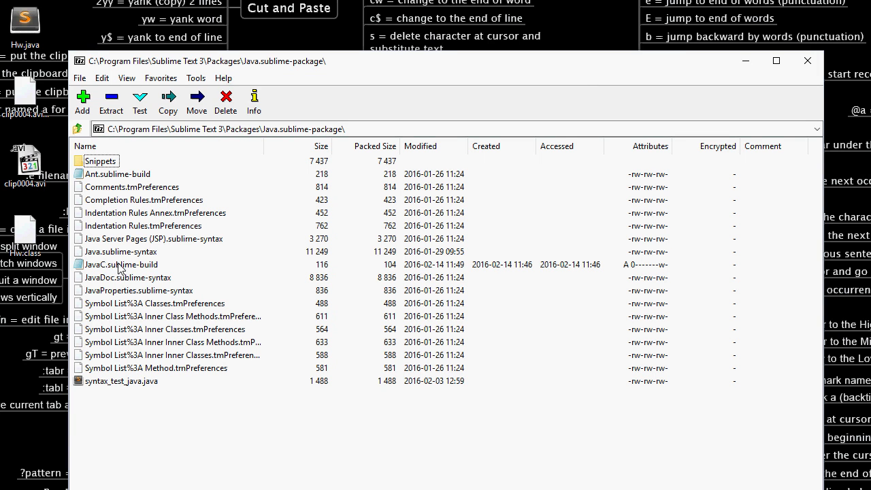
pyautogui.moveTo(142, 273)
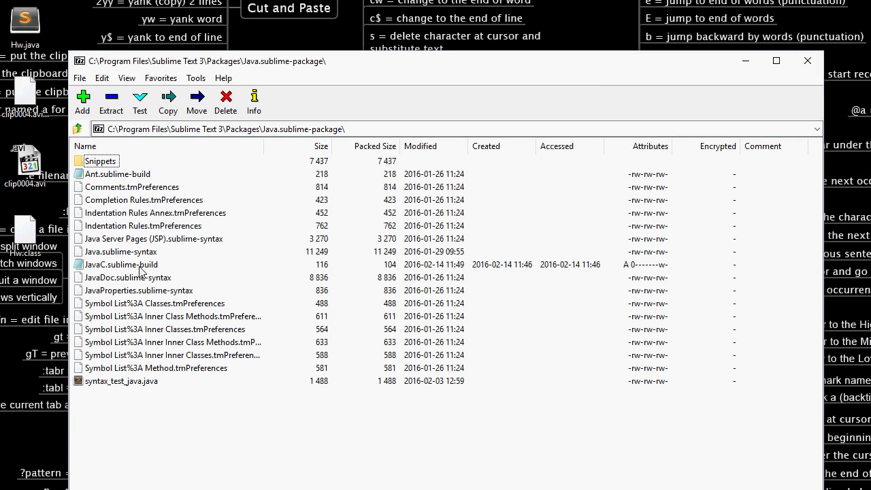
# Replace JavaC.sublime-build's contents with the javac-then-java $file_base_name command from copy.txt
pyautogui.doubleClick(121, 264)
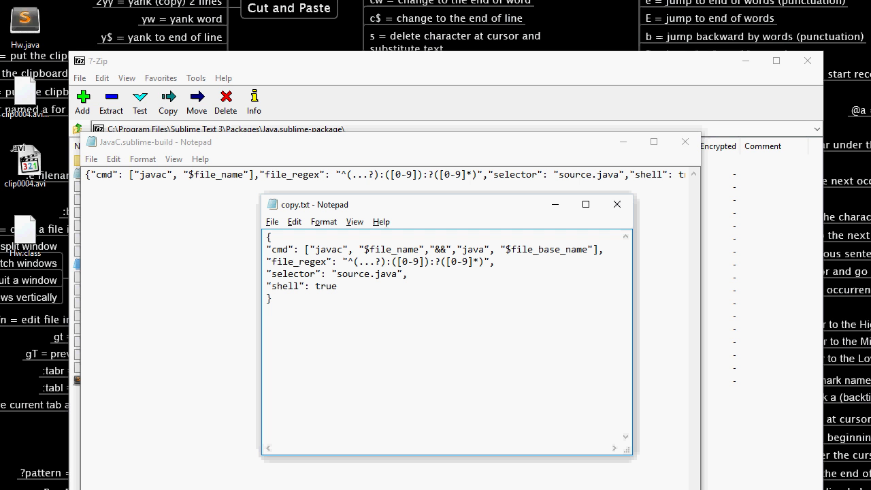
pyautogui.press('ctrl+a')
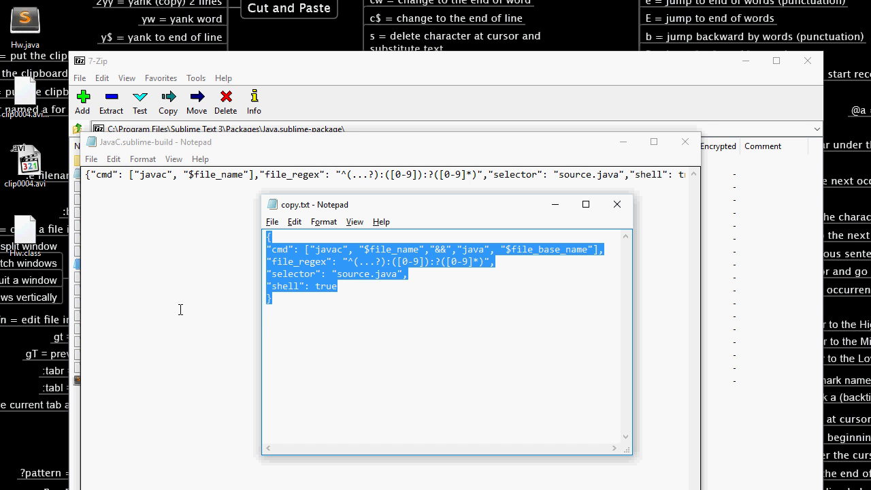
pyautogui.click(616, 204)
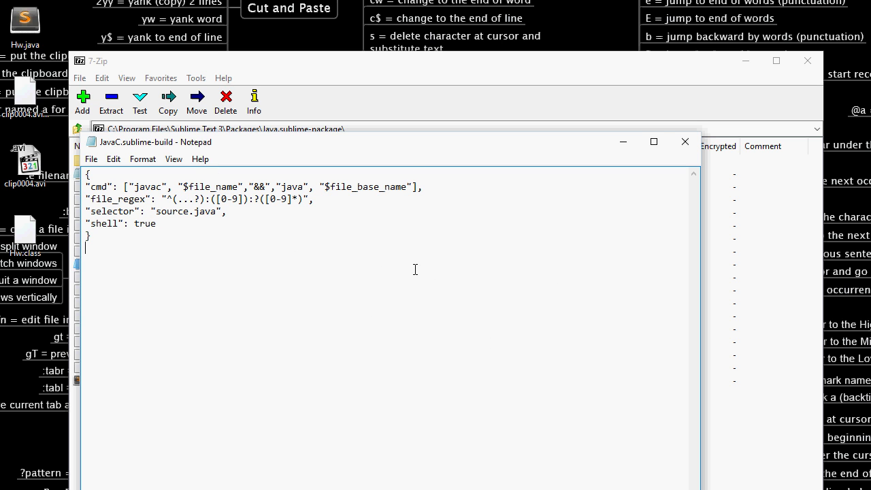
pyautogui.moveTo(202, 275)
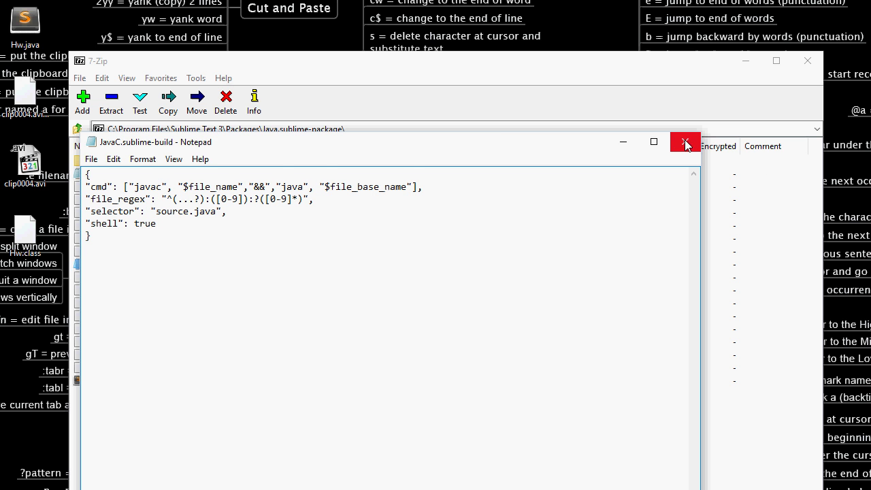
# Close the edited build file and confirm updating it inside Java.sublime-package
pyautogui.click(686, 143)
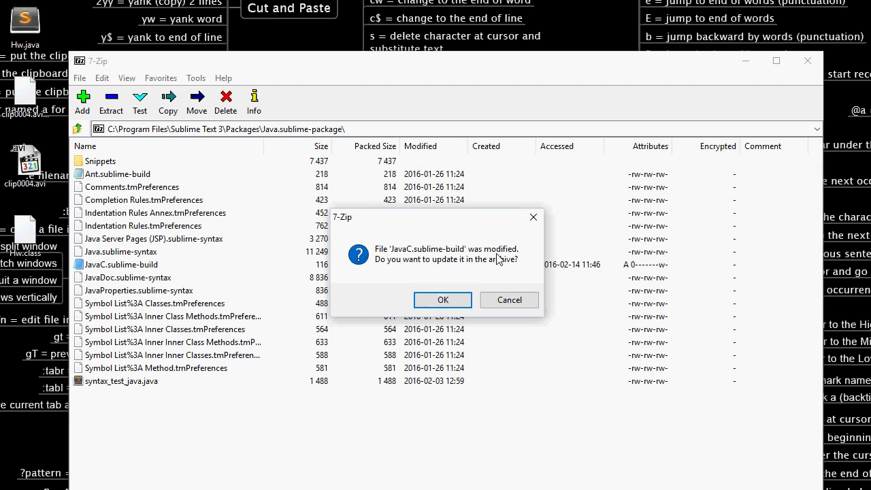
pyautogui.click(442, 299)
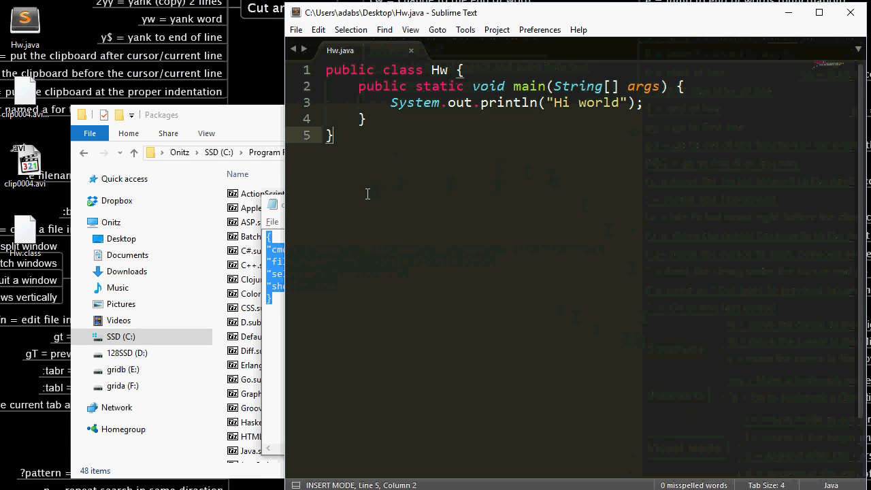
# Build Hw.java with Ctrl+B so it compiles, runs and prints 'Hi world'
pyautogui.press('ctrl+b')
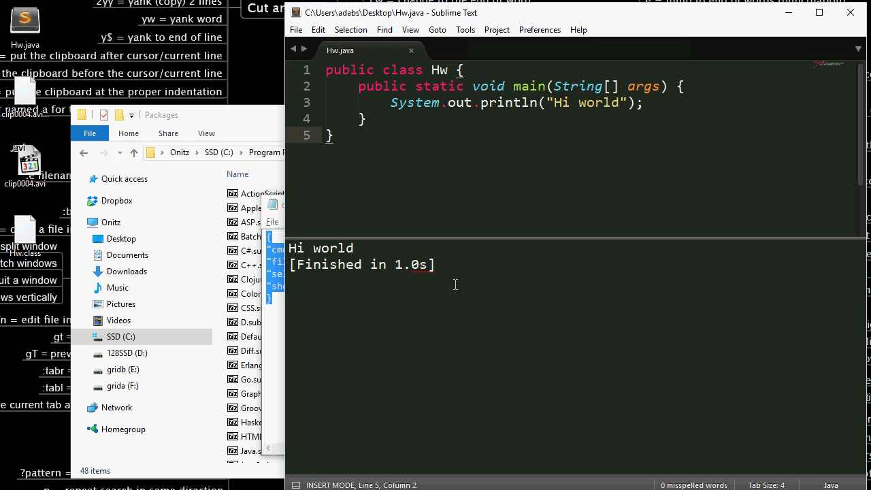
pyautogui.moveTo(389, 252)
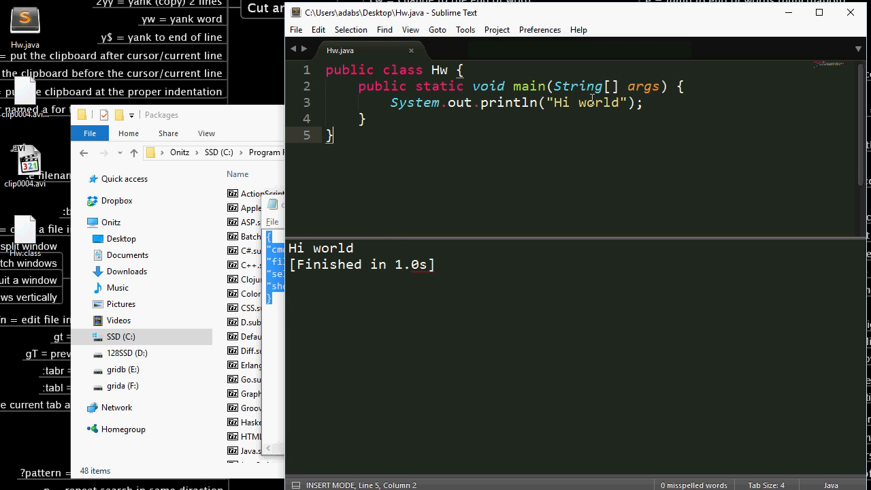
pyautogui.moveTo(525, 102)
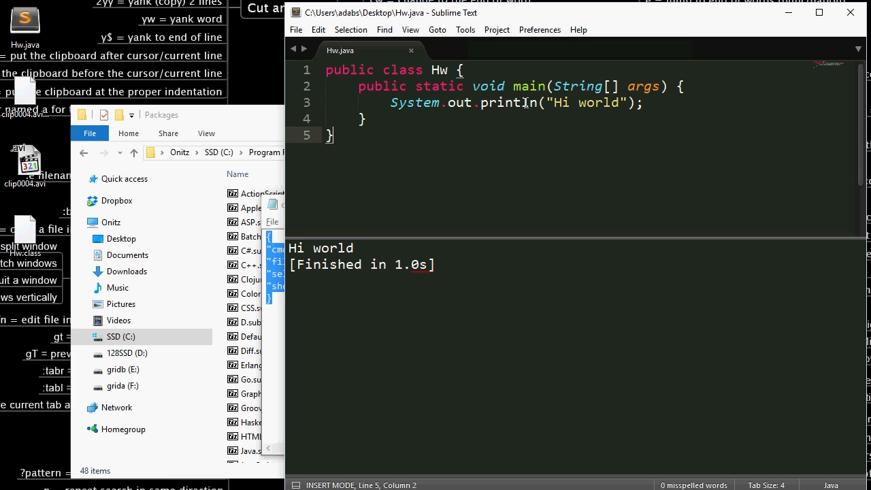